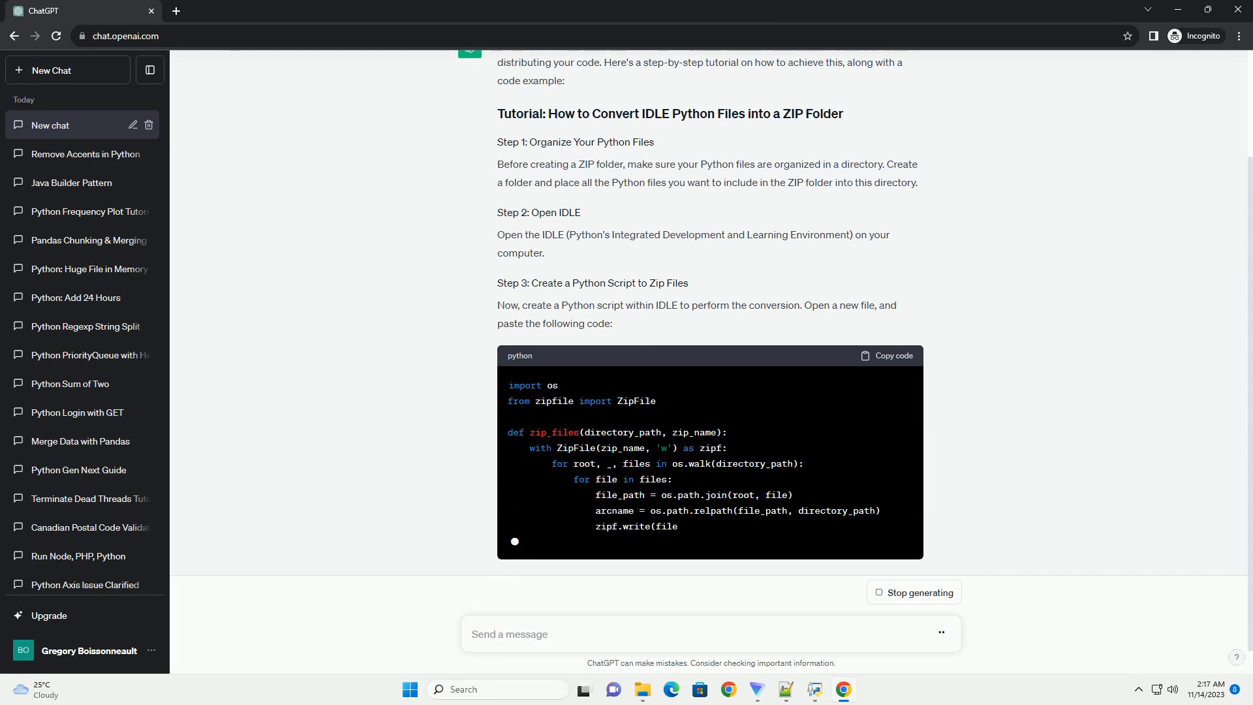
scroll("down", 3)
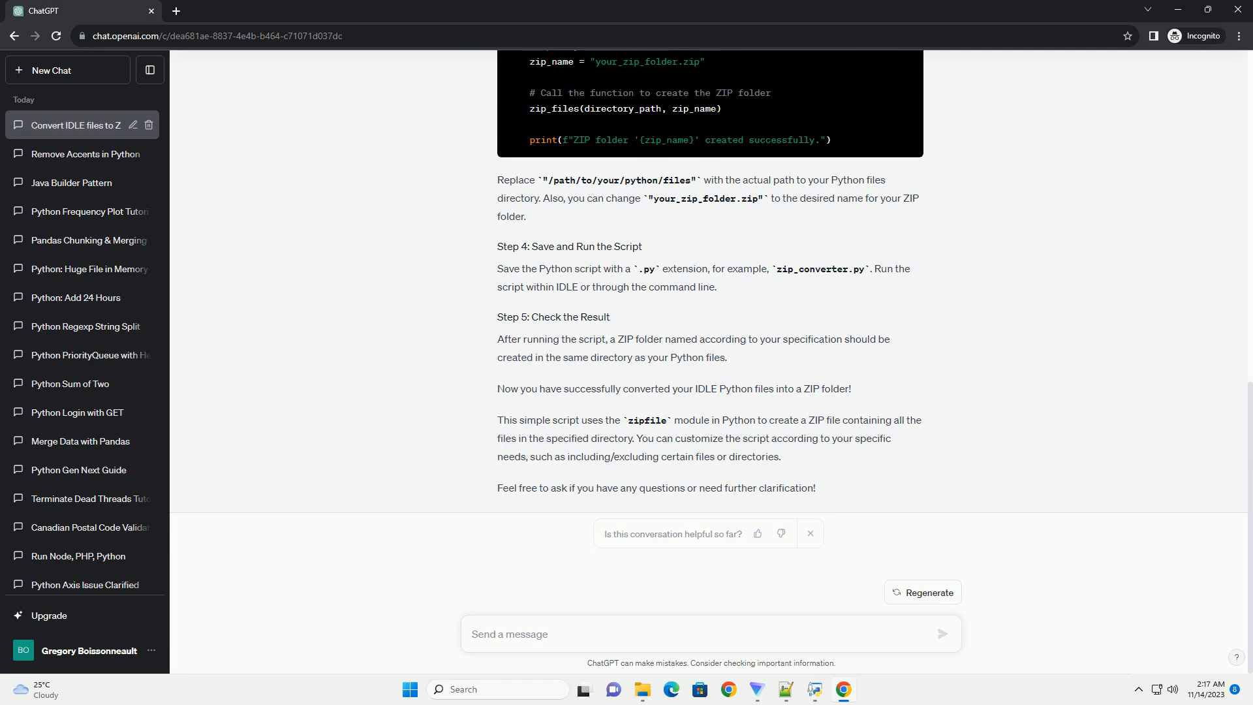
mouse_move(75, 125)
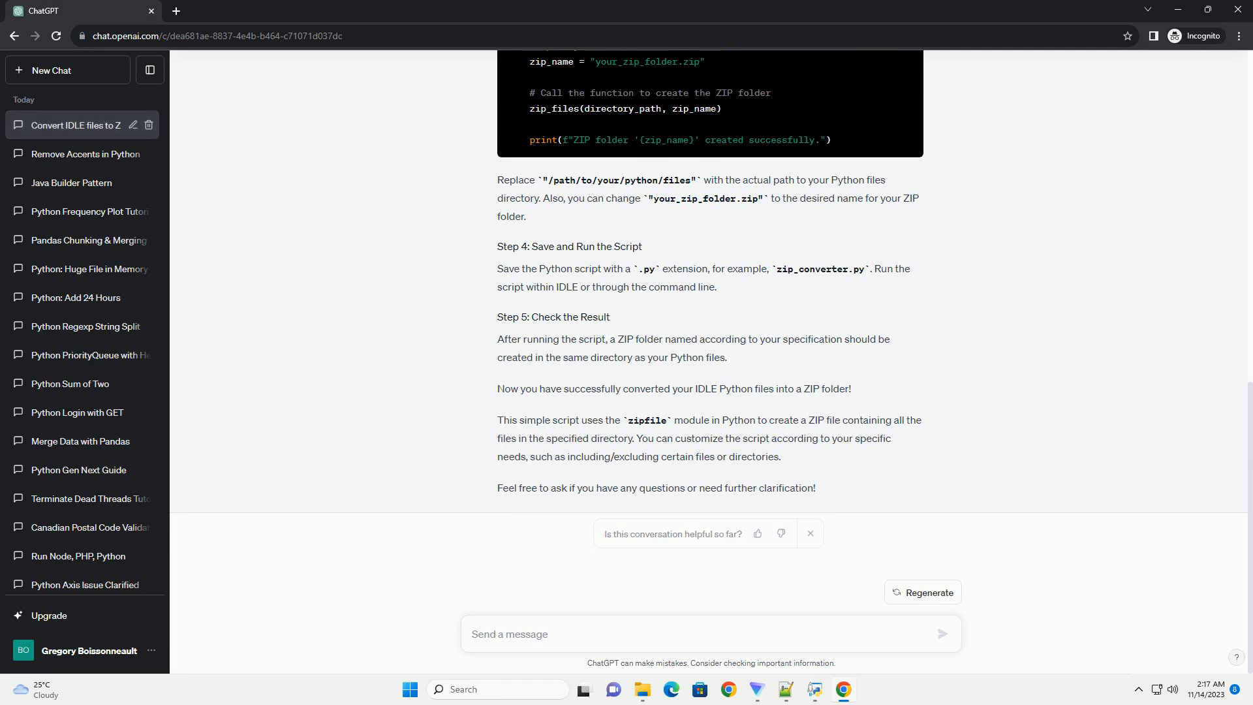